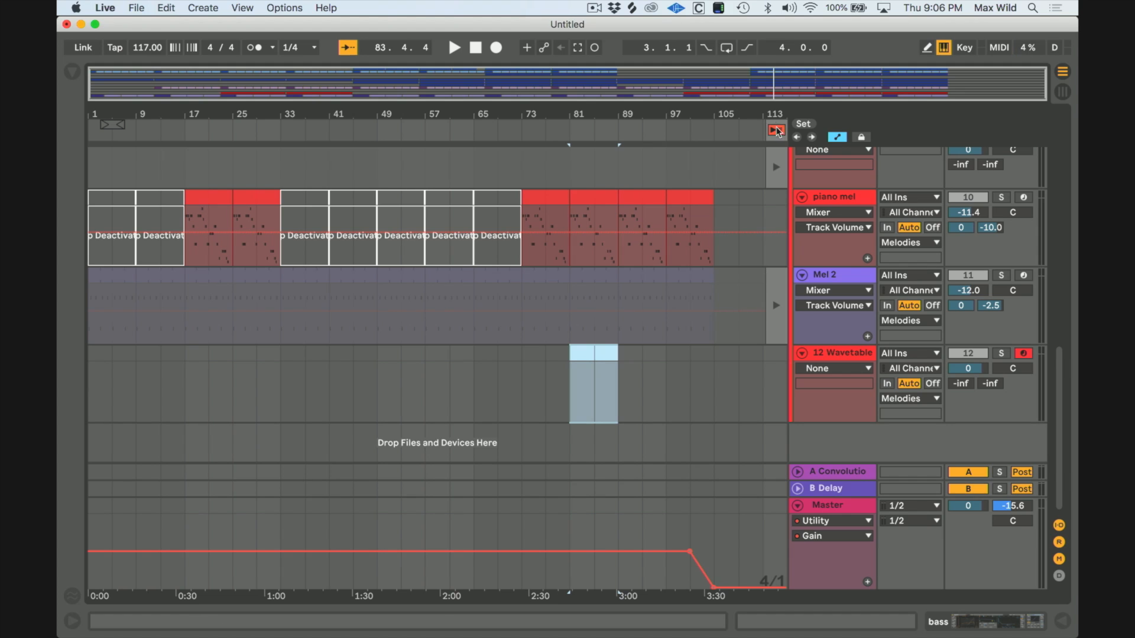
Start playback of the arrangement from around bar 41 with Piano rhythm in view.
left_click(210, 199)
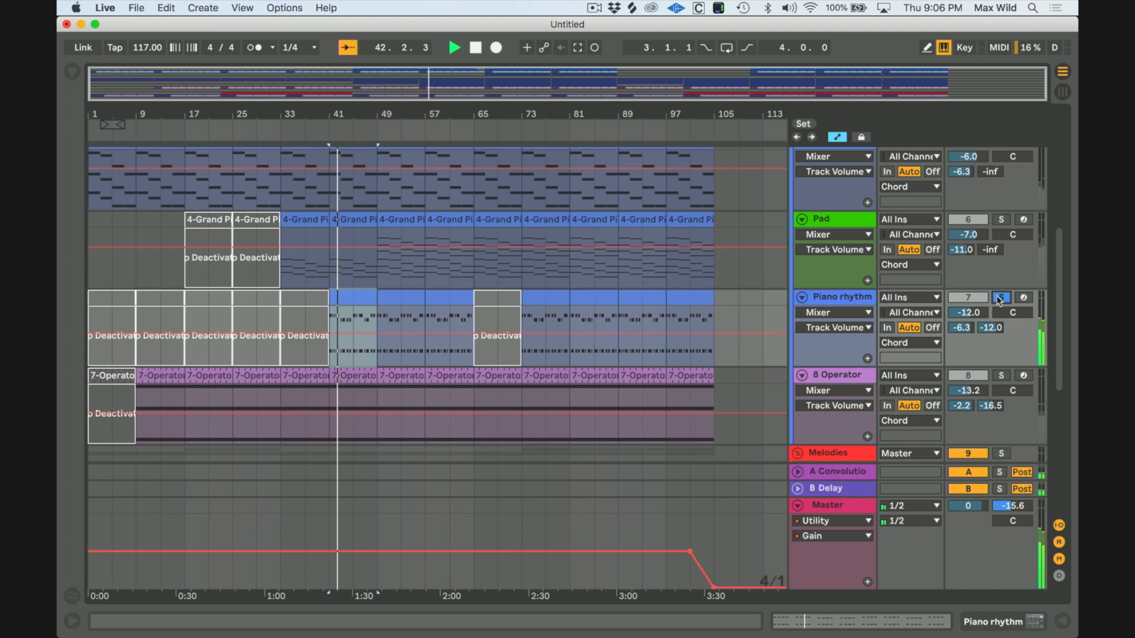
Switch to Session view showing the mixer and the Piano rhythm clip's notes.
left_click(354, 297)
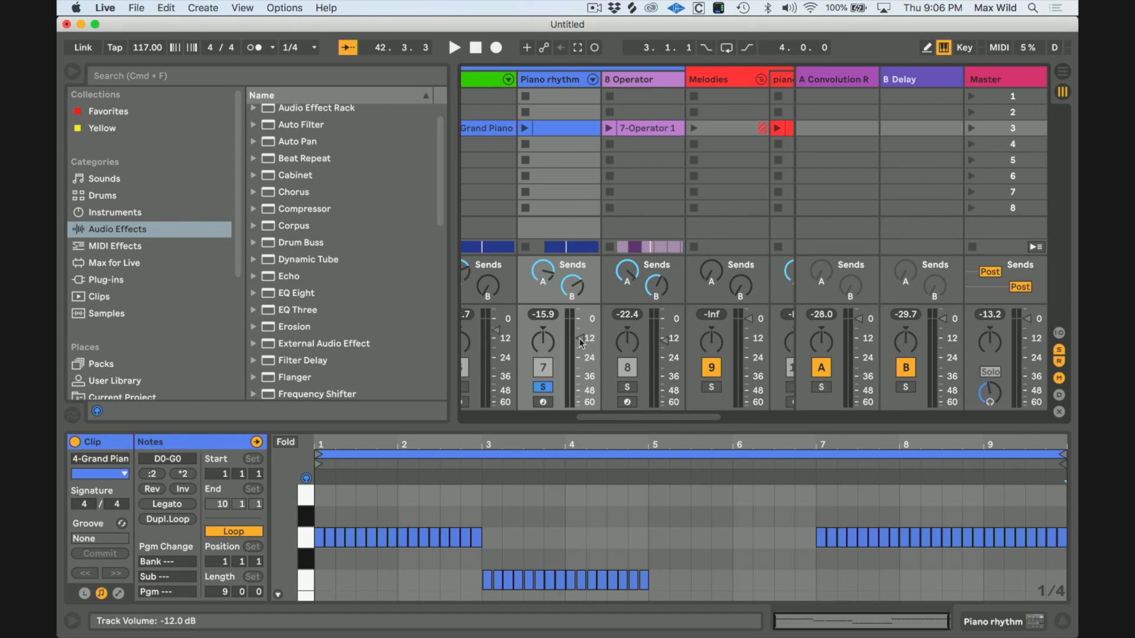
Bring up the automation context menu on the Piano rhythm volume fader.
right_click(579, 340)
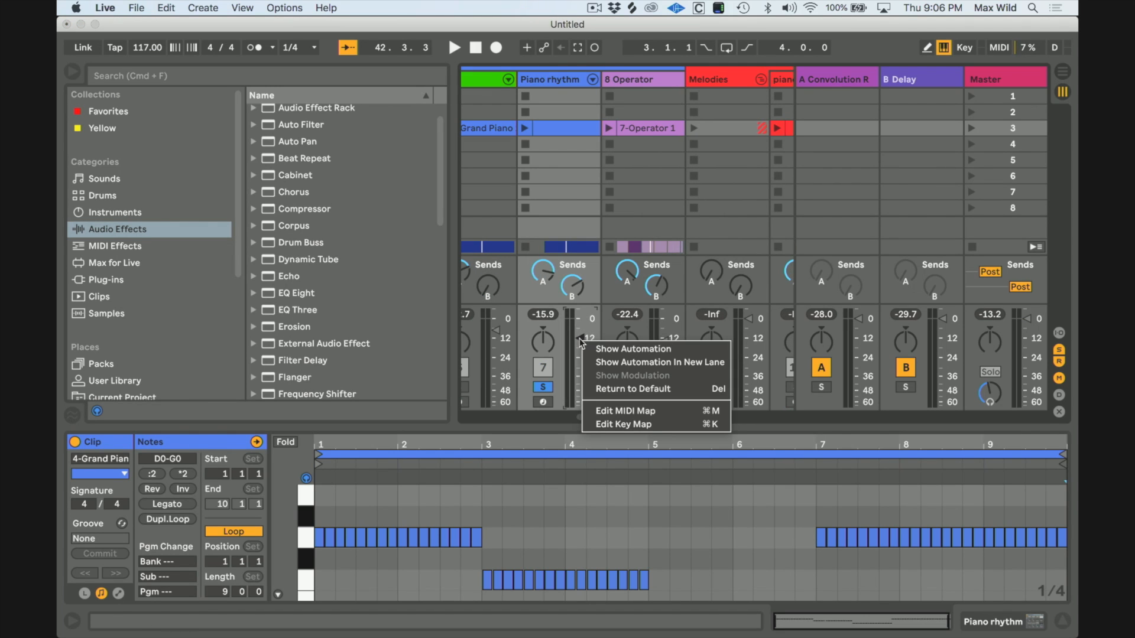
mouse_move(633, 348)
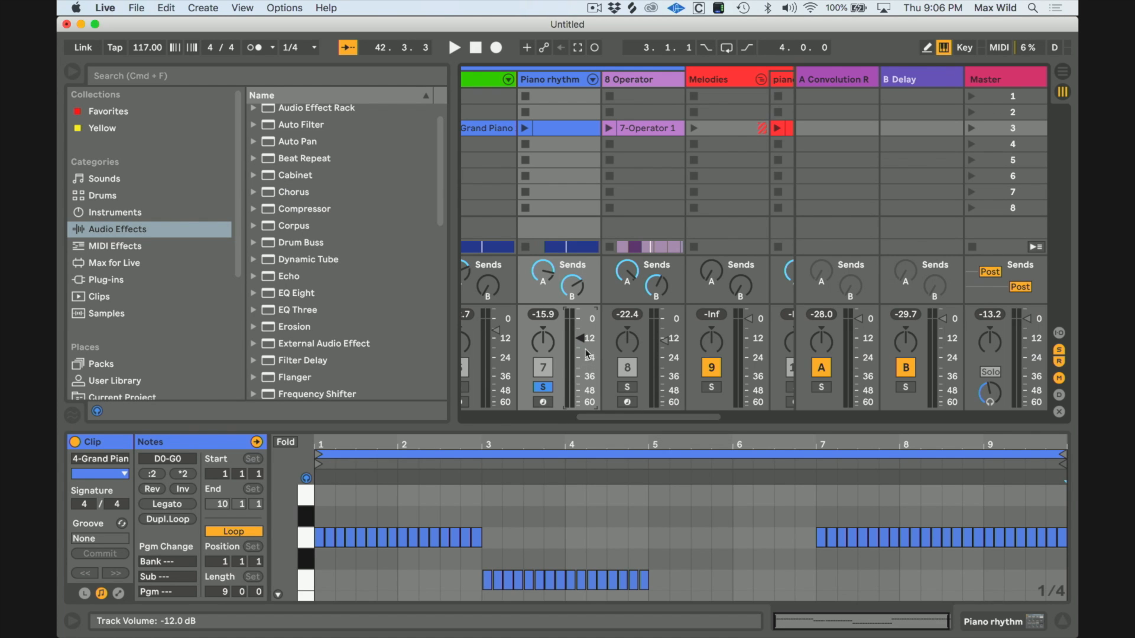
right_click(586, 351)
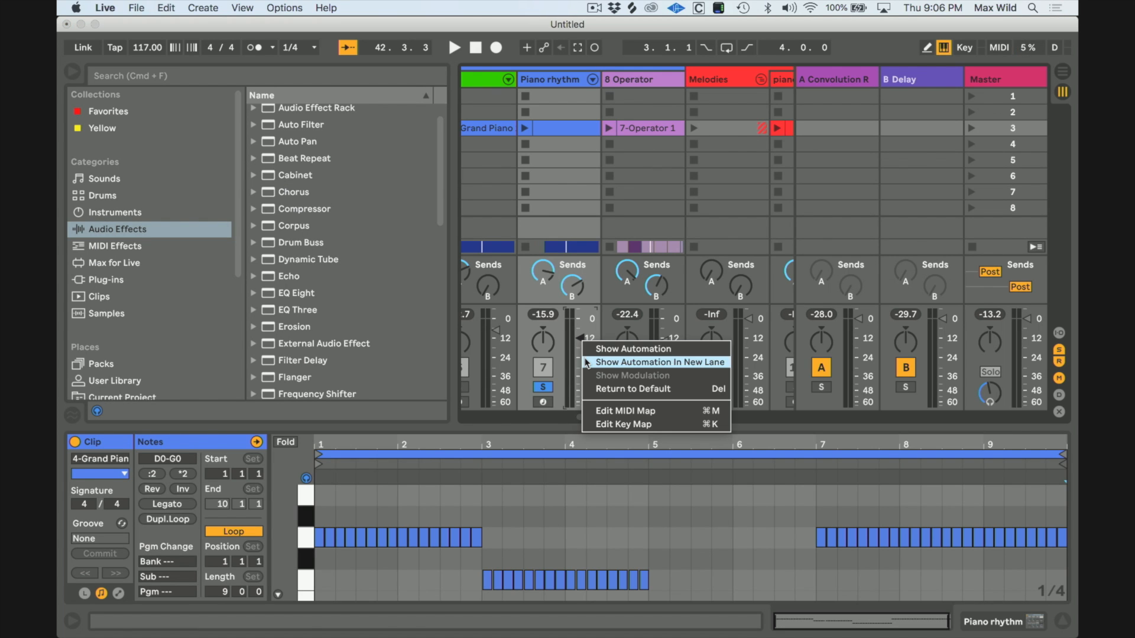
Show volume automation in its own lane and draw a rising fade-in from bar 41 to 49.
left_click(659, 362)
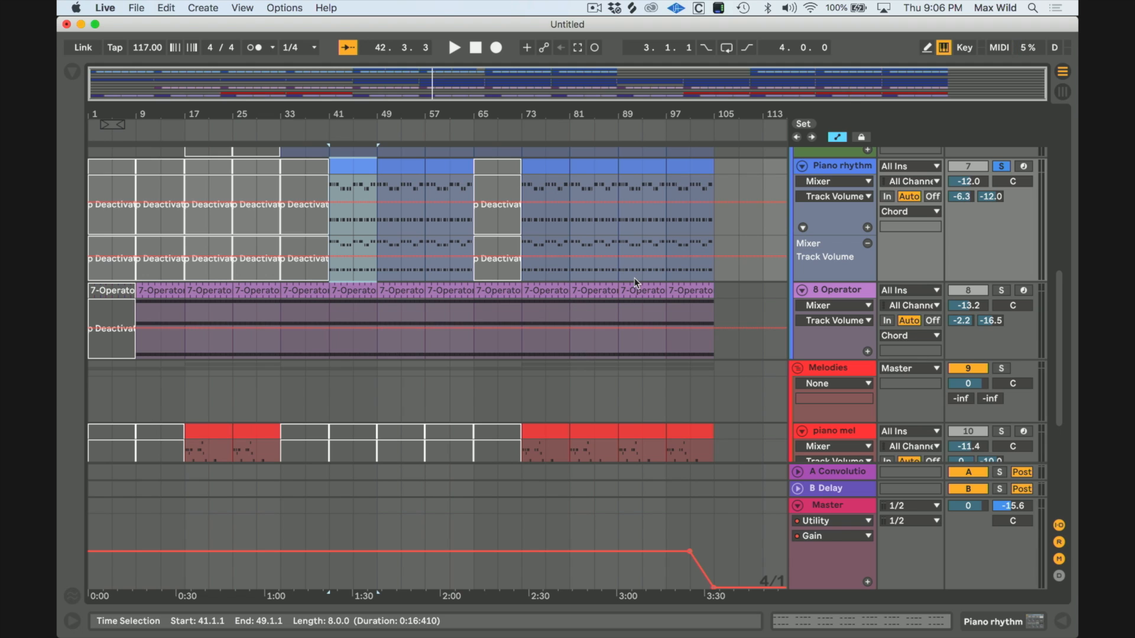
mouse_move(462, 247)
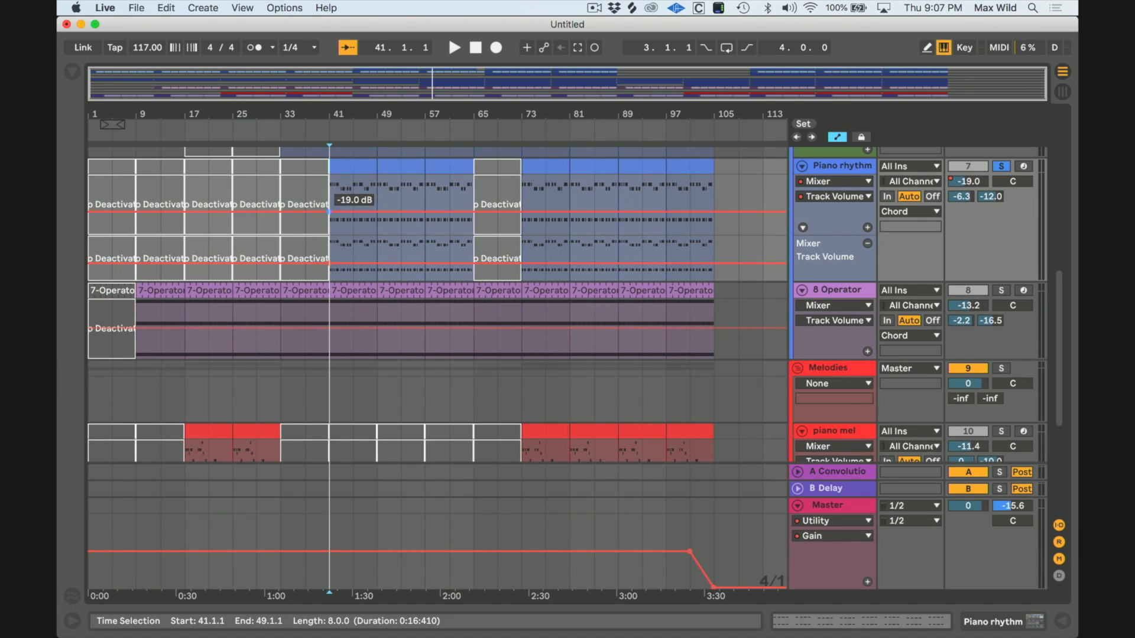
left_click_drag(330, 205, 376, 182)
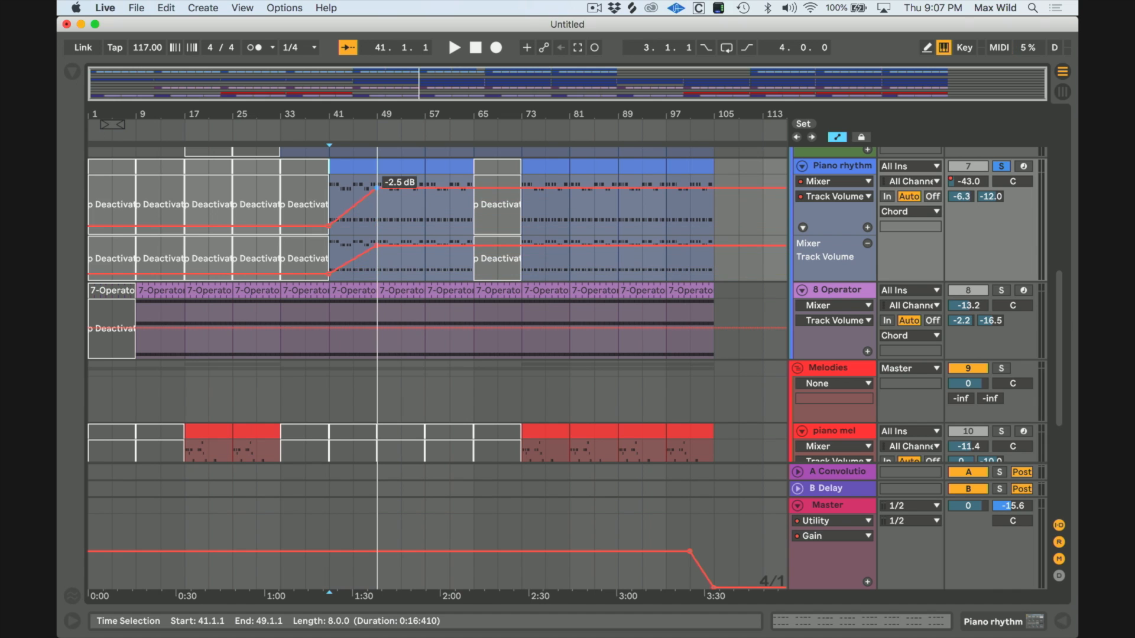
left_click(454, 47)
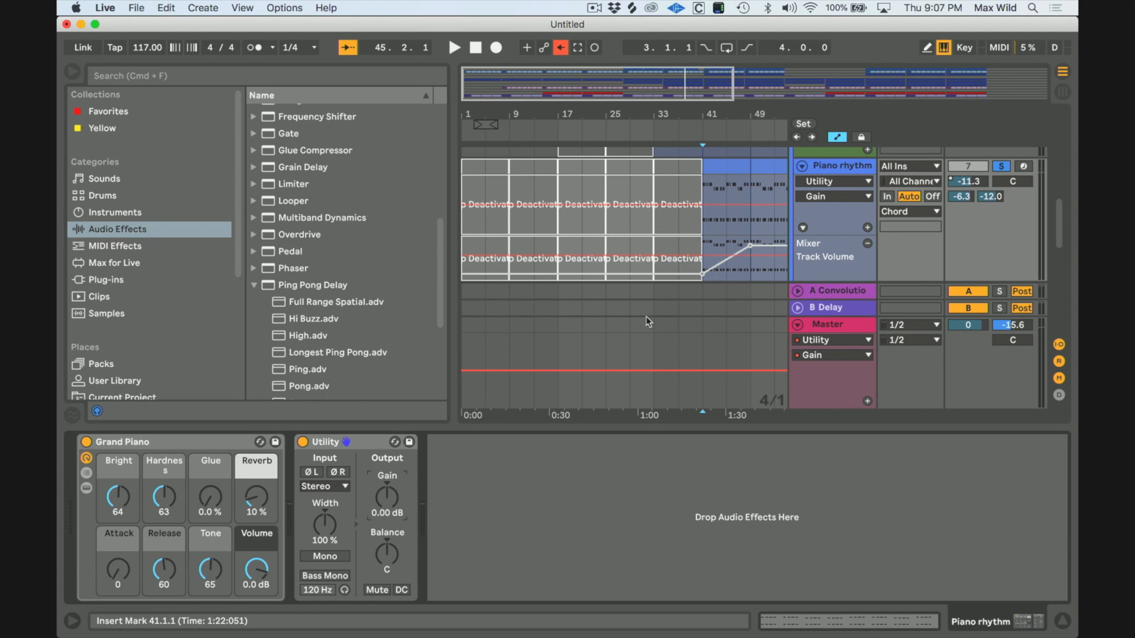
mouse_move(703, 258)
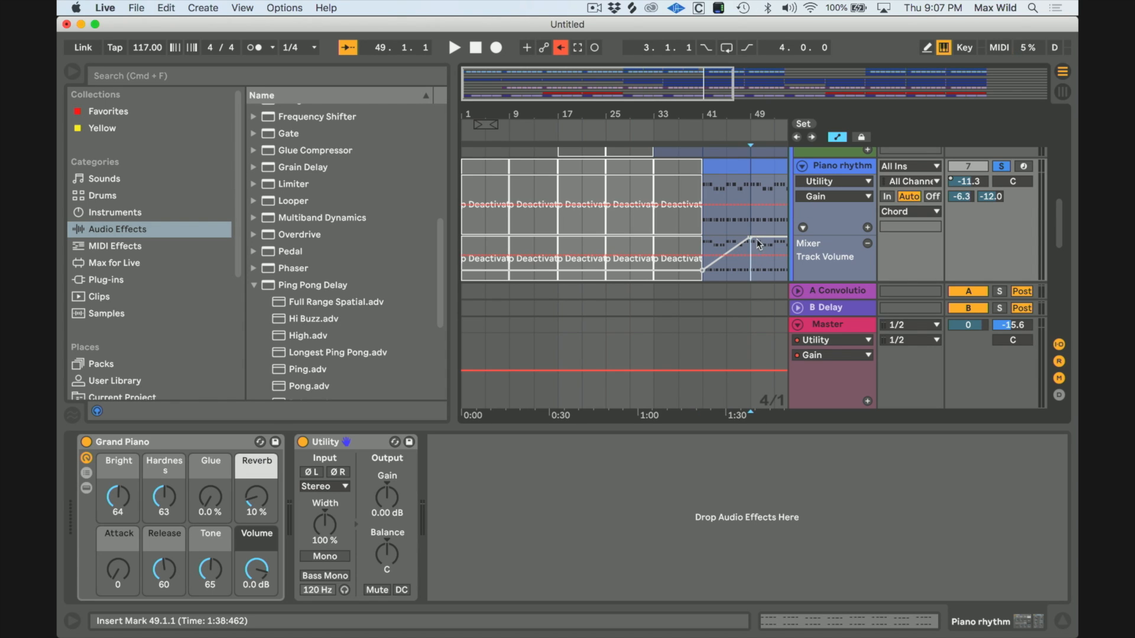
Shape the Utility Gain automation into a rising ramp from bar 41 toward bar 49.
left_click_drag(750, 246, 749, 181)
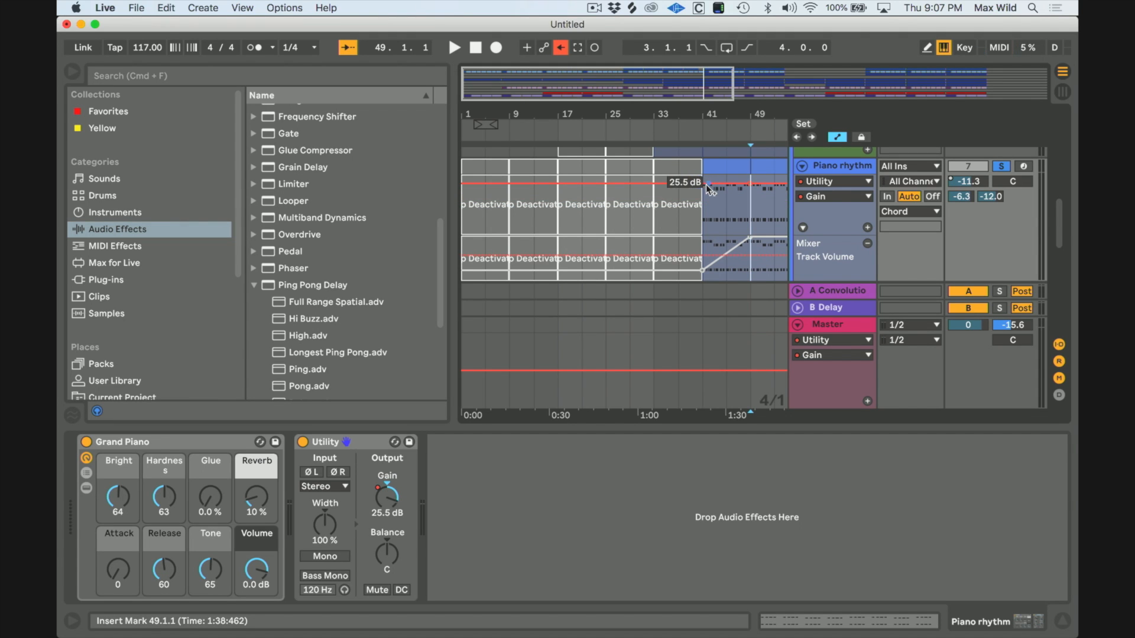
left_click_drag(706, 181, 709, 206)
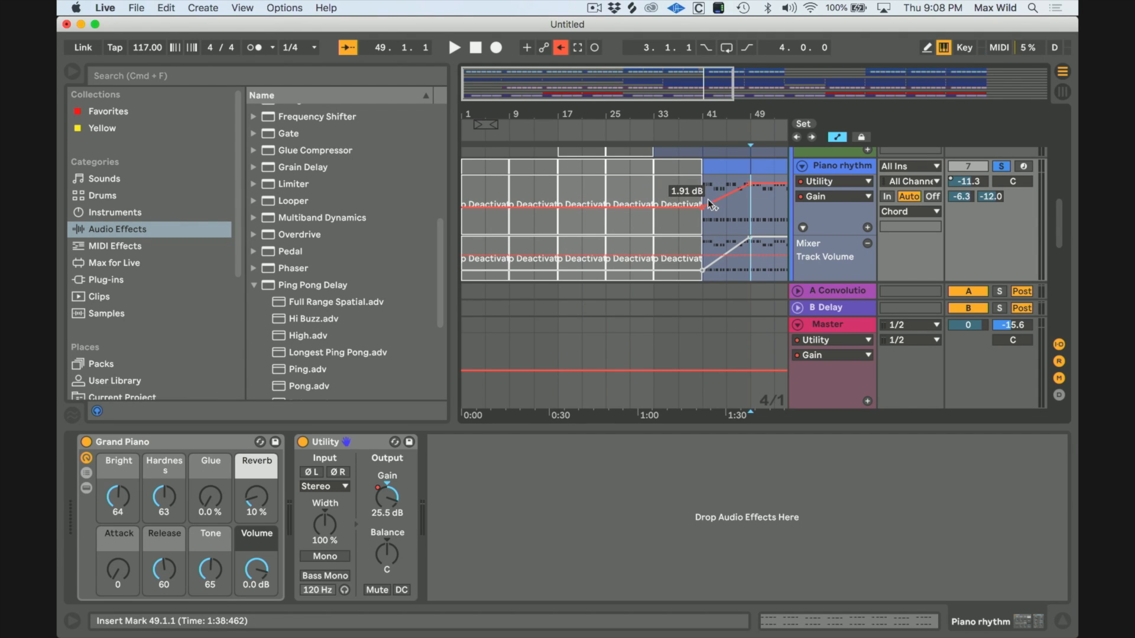